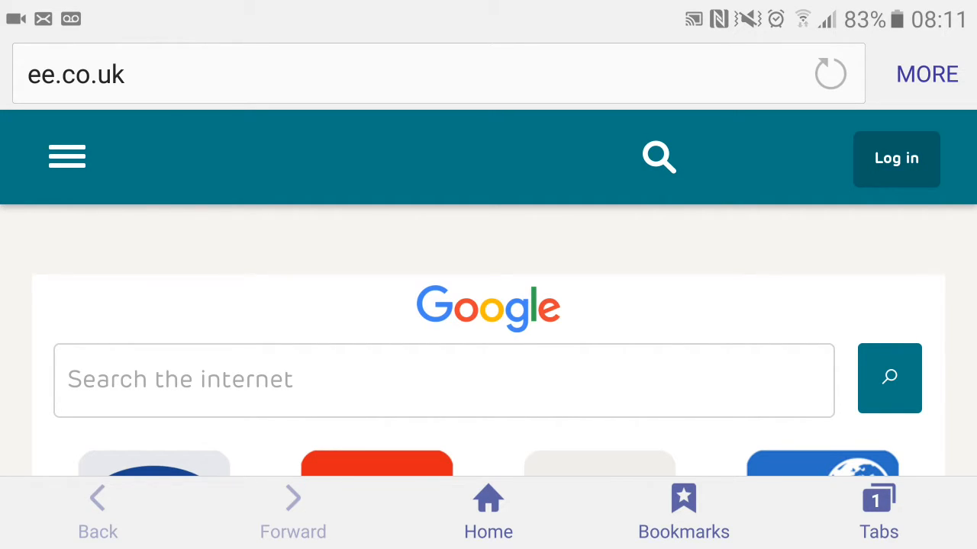
Select the address bar to replace the ee.co.uk URL
left_click(879, 511)
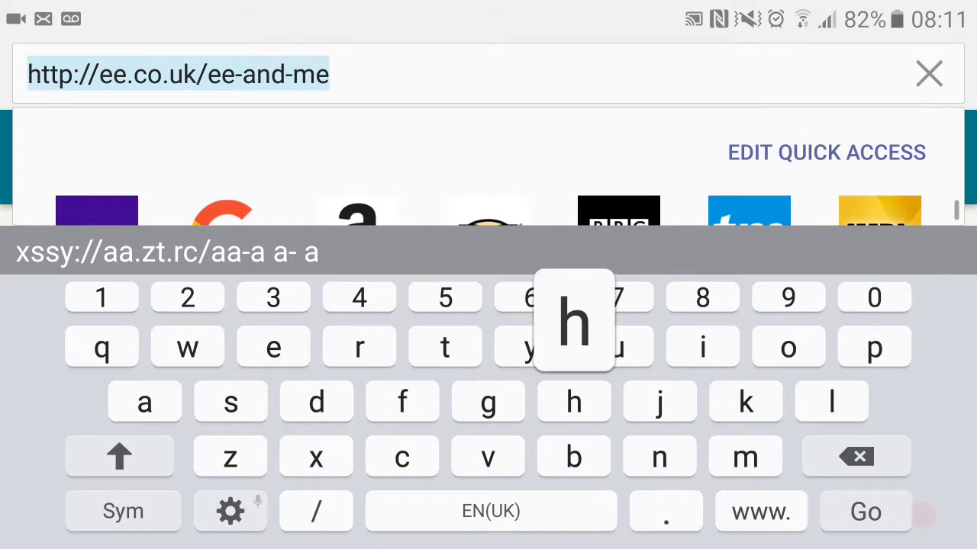
type("http")
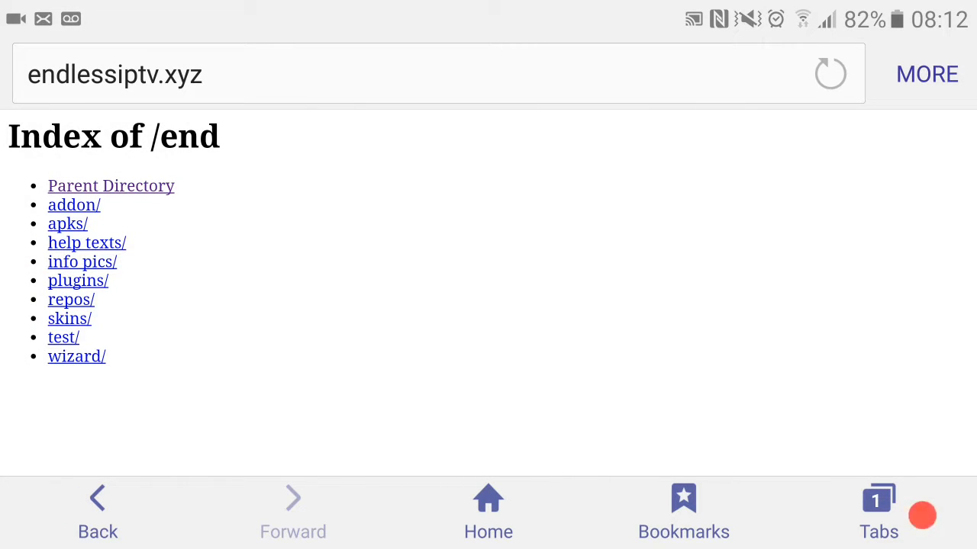
Enter the apks folder and download EndlessIptv.apk
left_click(67, 223)
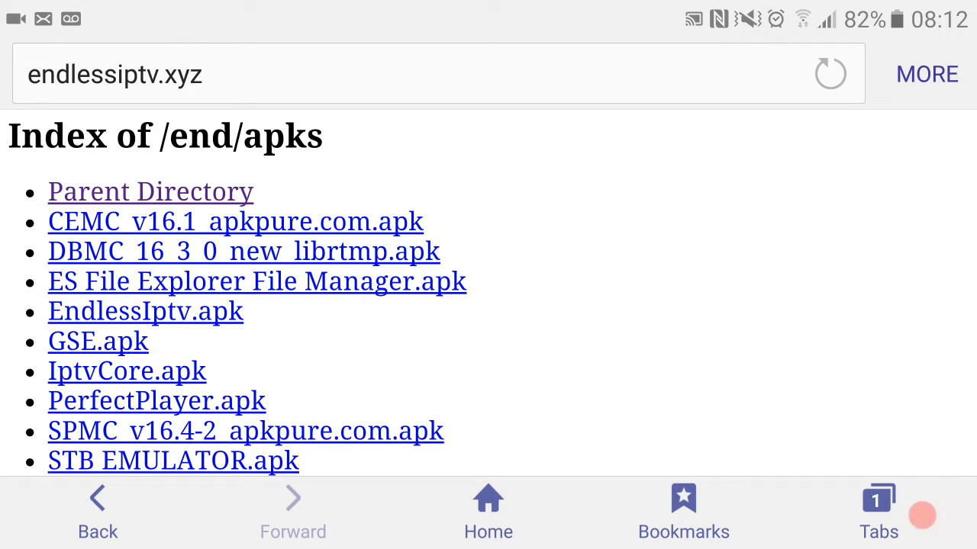
mouse_move(922, 516)
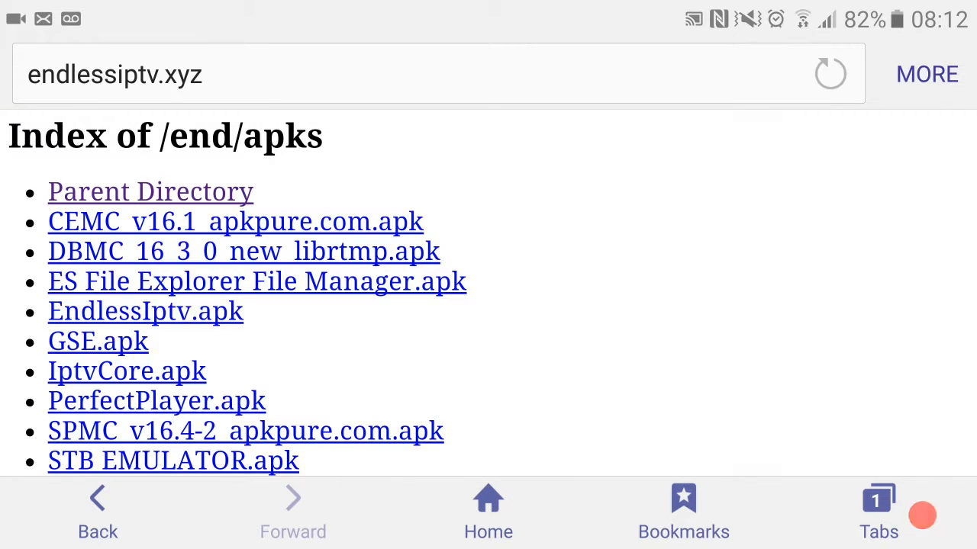
left_click(246, 431)
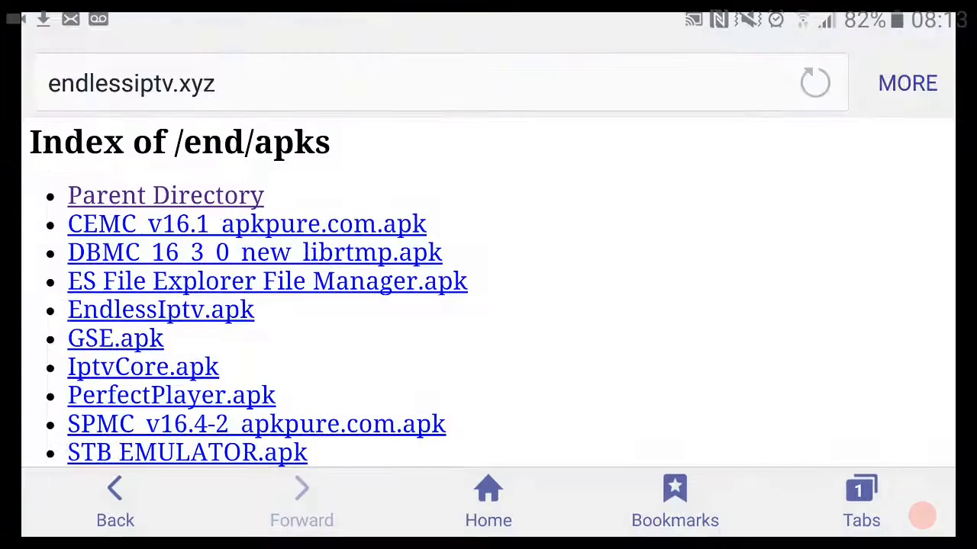
Launch the downloaded Endless IPTV package and allow unknown-source installation for it
left_click(160, 308)
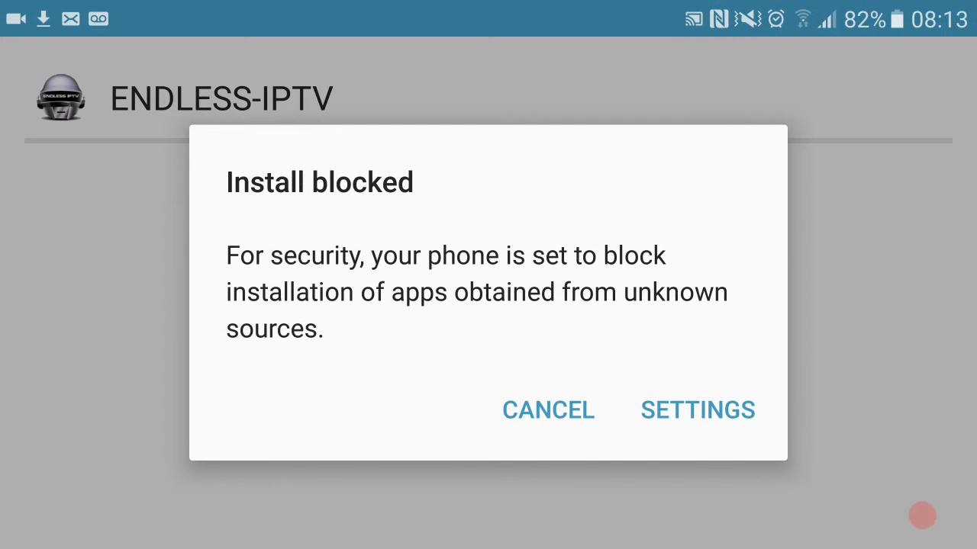
left_click(696, 409)
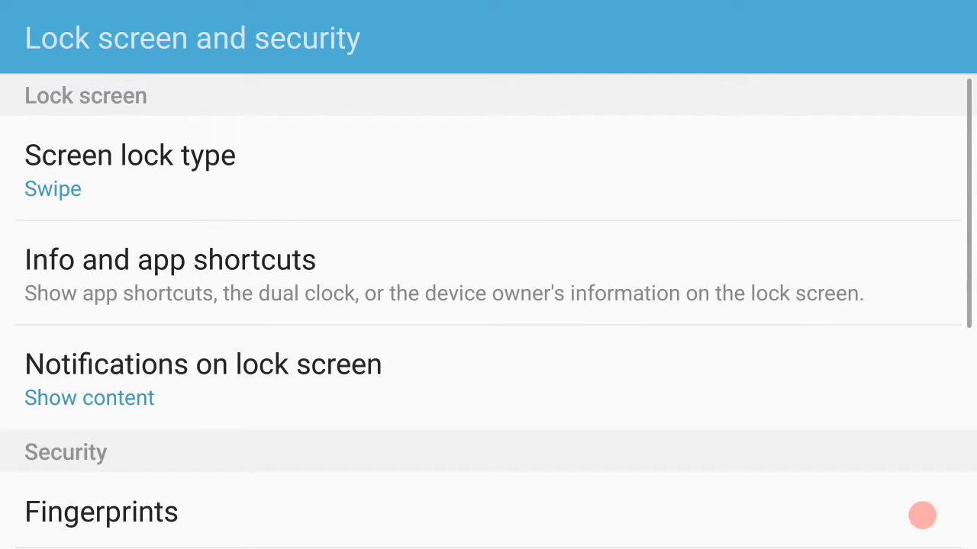
scroll("down", 3)
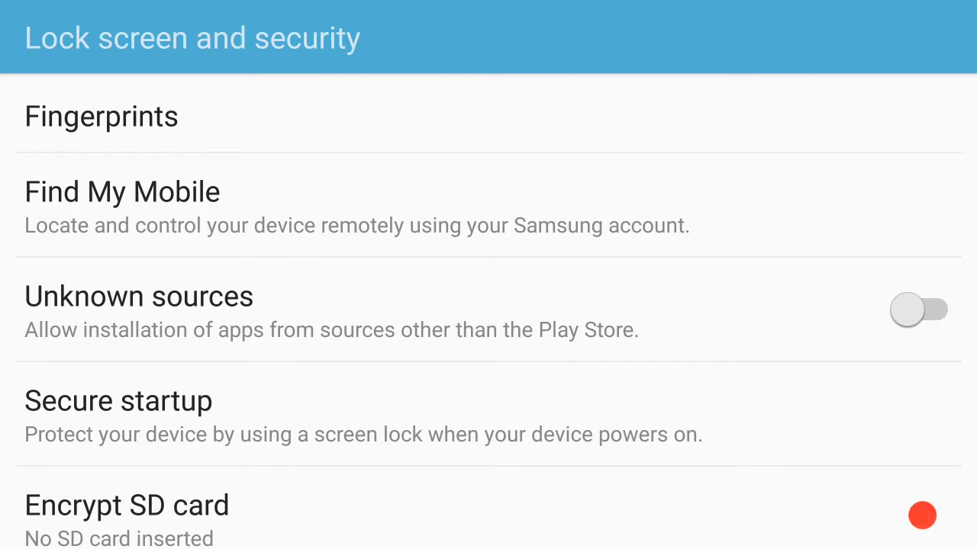
left_click(918, 310)
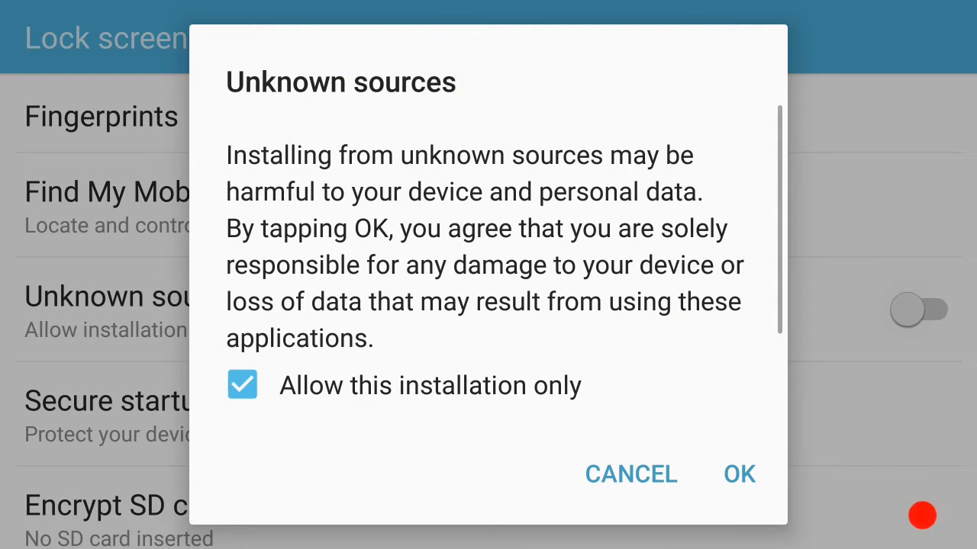
left_click(739, 473)
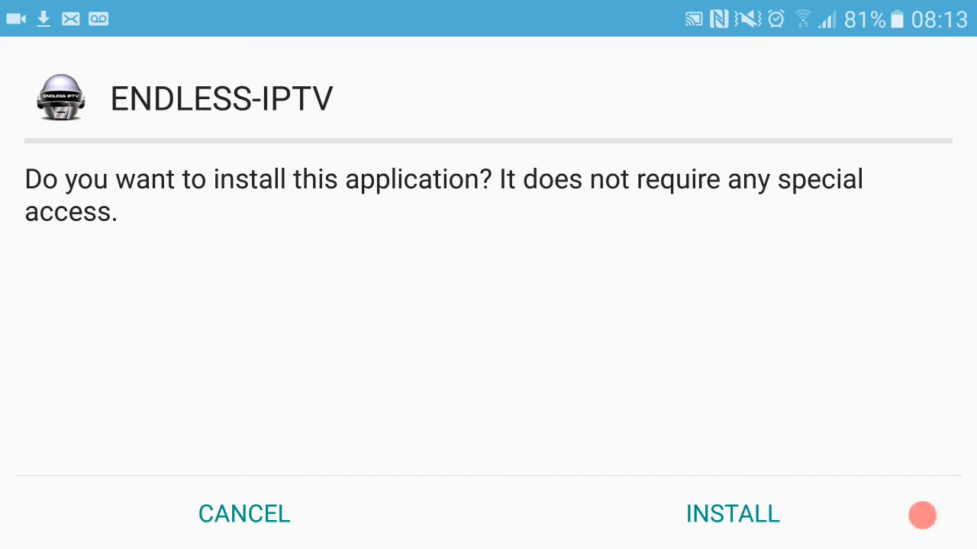
Install Endless IPTV, leaving IPTV Core's install blocked awaiting permission
left_click(732, 512)
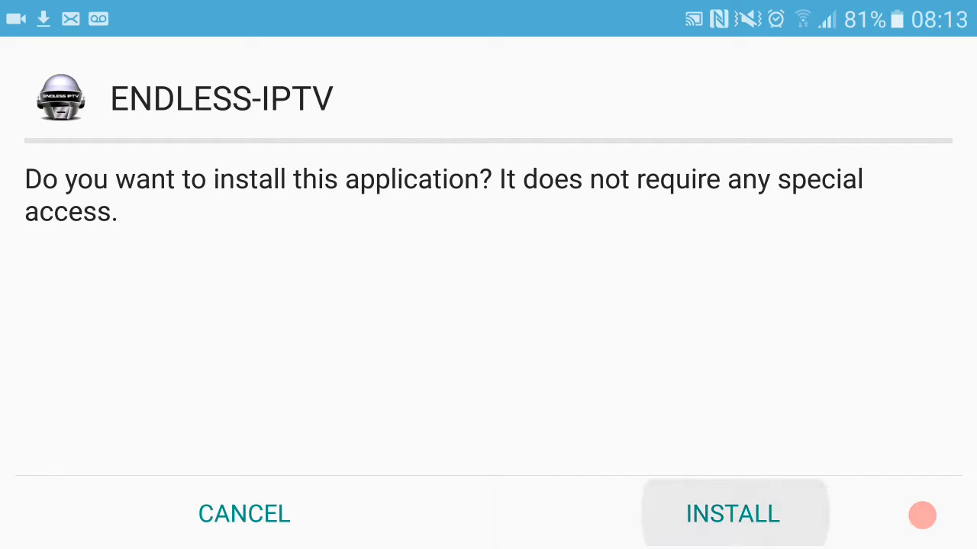
left_click(733, 513)
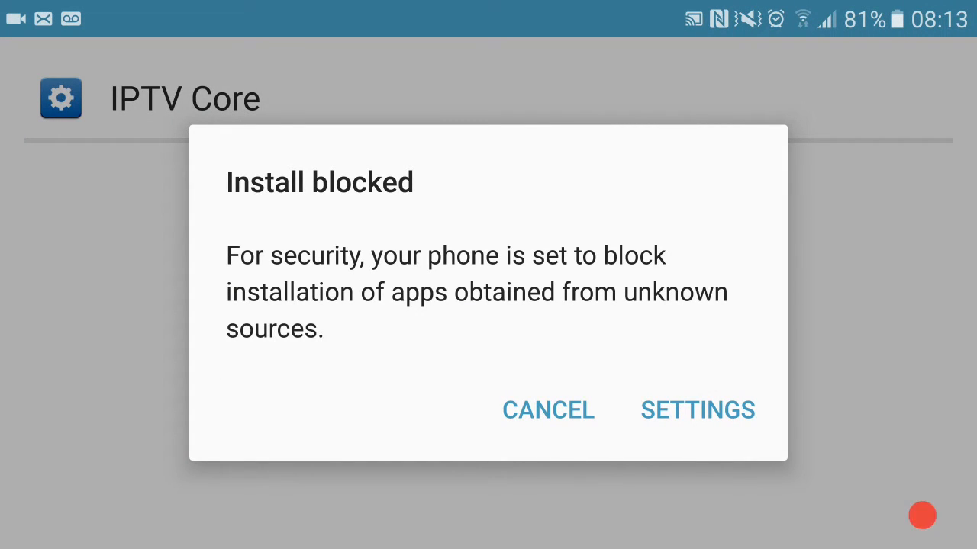
Allow this one-time unknown-source install and install IPTV Core
left_click(696, 409)
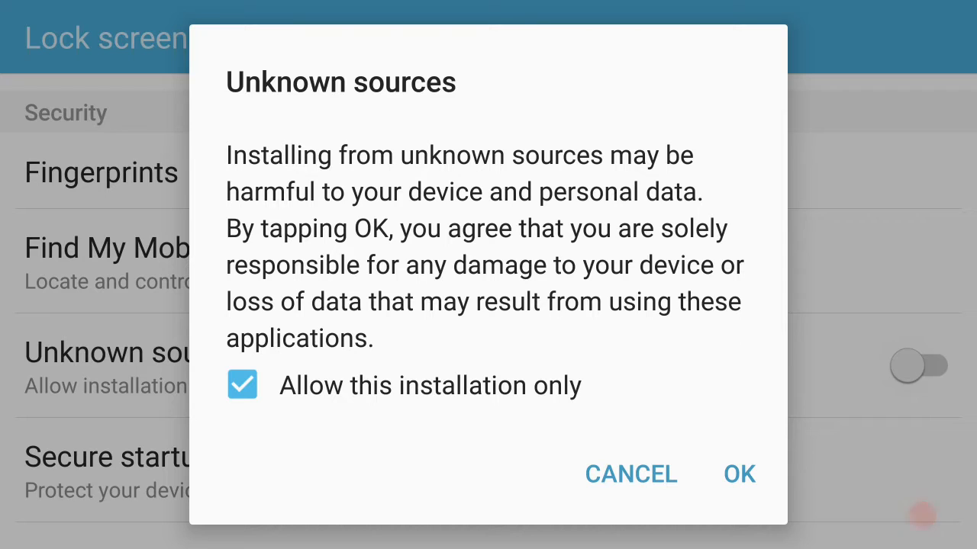
left_click(739, 473)
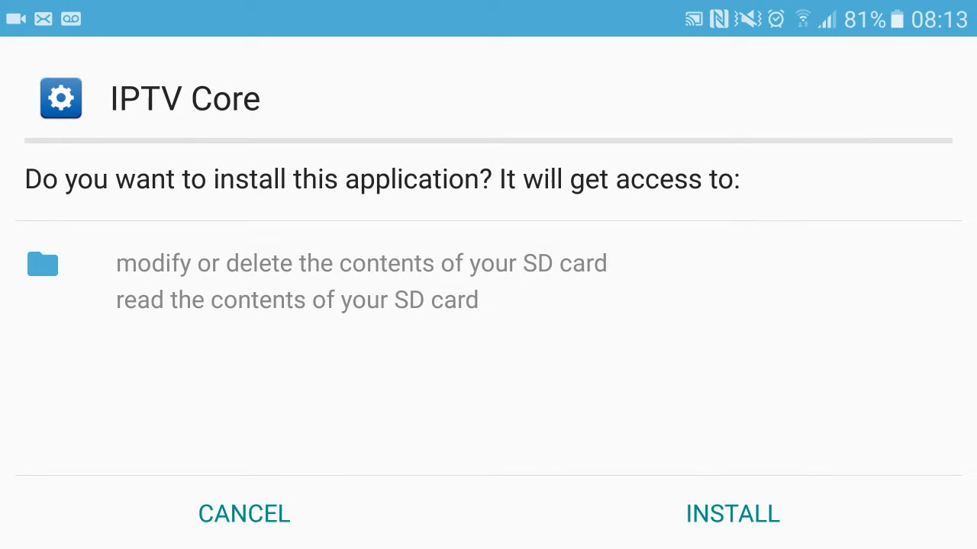
left_click(732, 513)
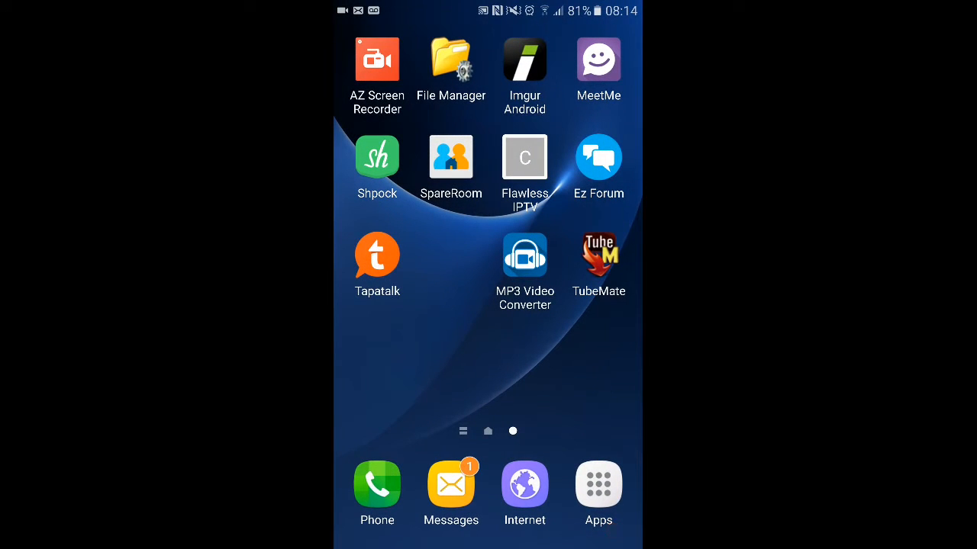
Find Endless IPTV in the app drawer and launch it to its login screen
left_click(598, 488)
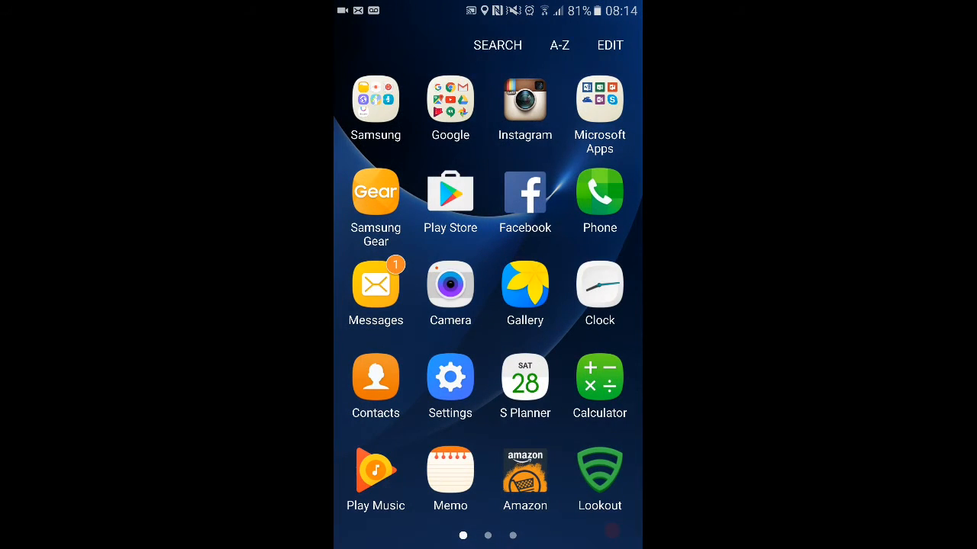
scroll("left", 3)
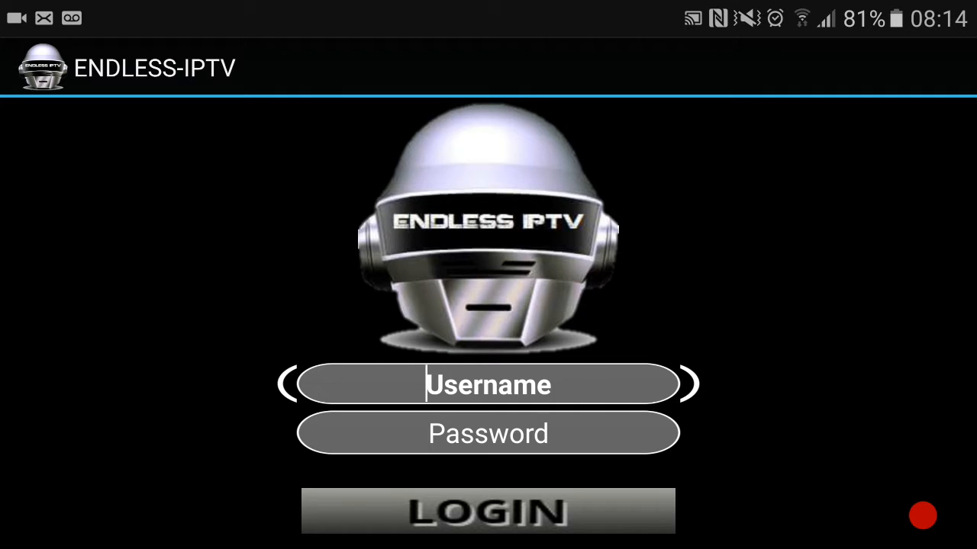
Enter the account username and password and log in to reach Services
left_click(488, 385)
type("Lee1")
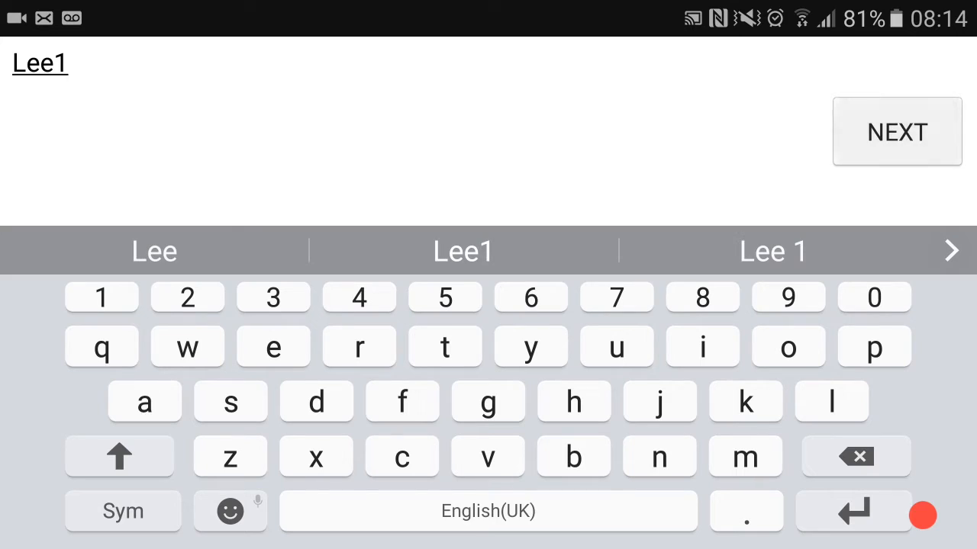
left_click(897, 131)
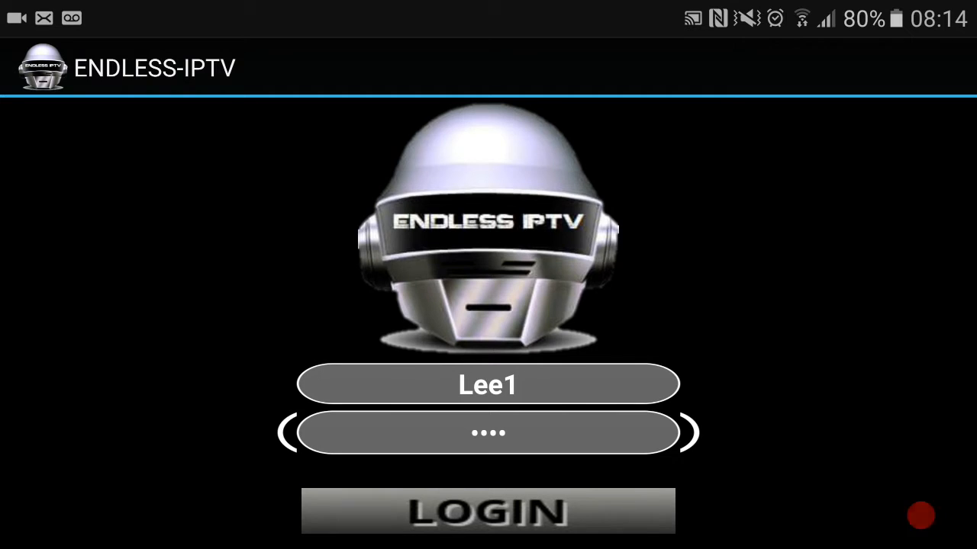
left_click(489, 510)
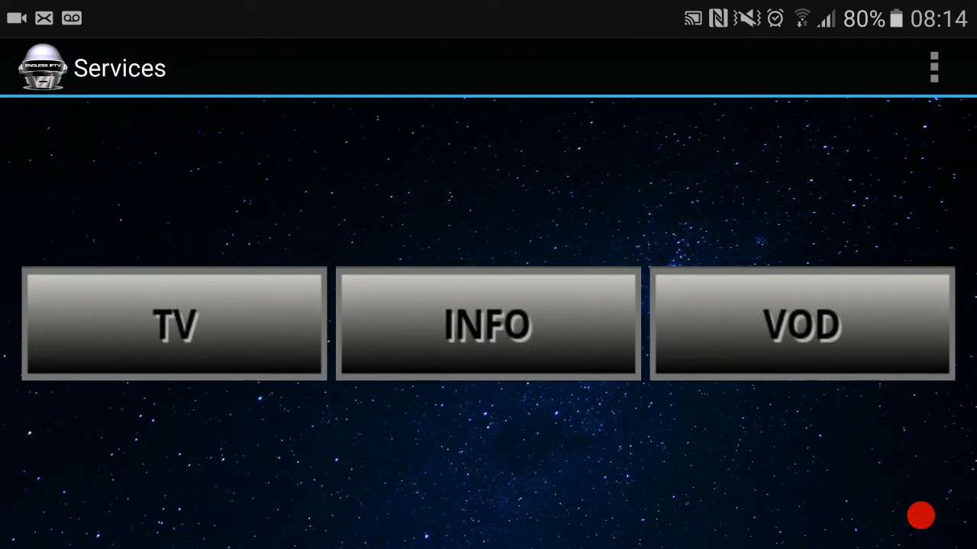
Enter live TV and swipe through the UK categories from UK: News to UK: Kids
left_click(174, 323)
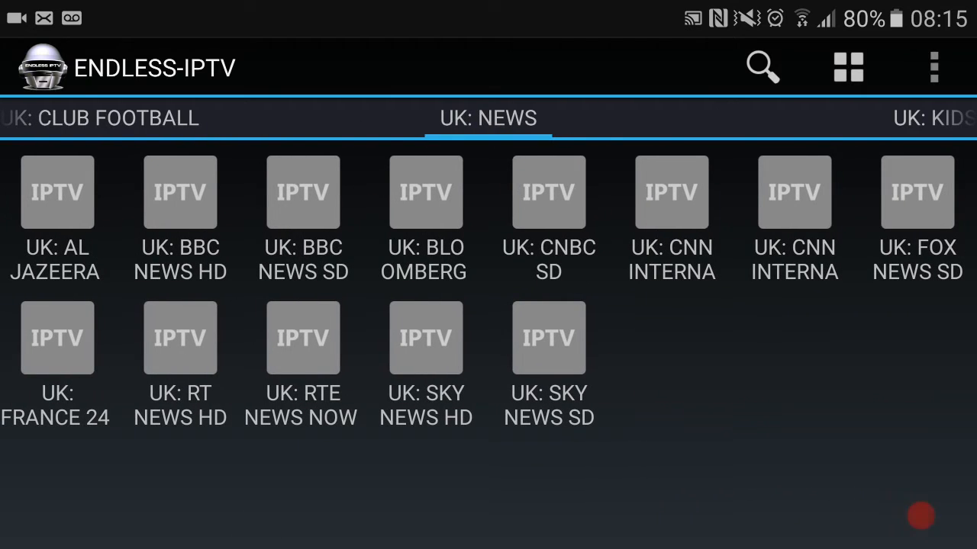
scroll("left", 3)
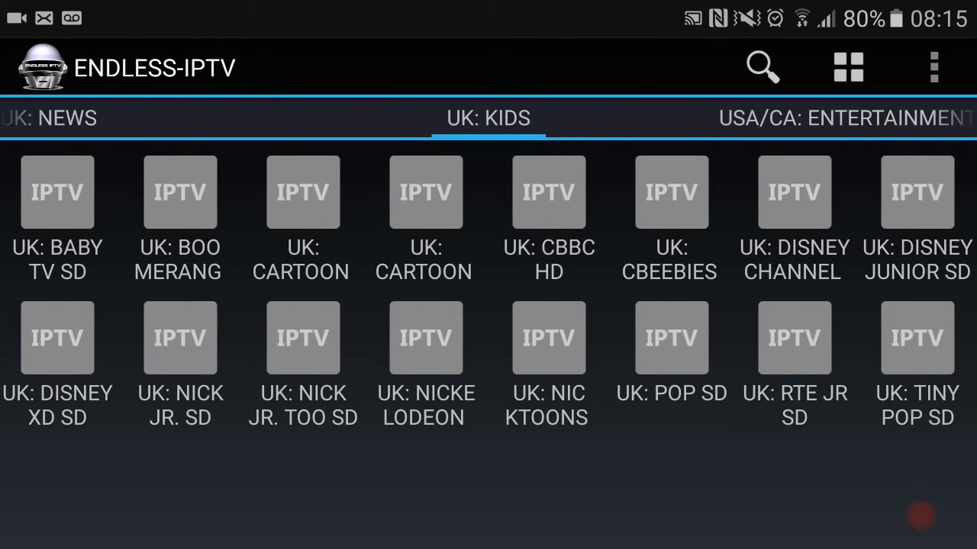
scroll("left", 3)
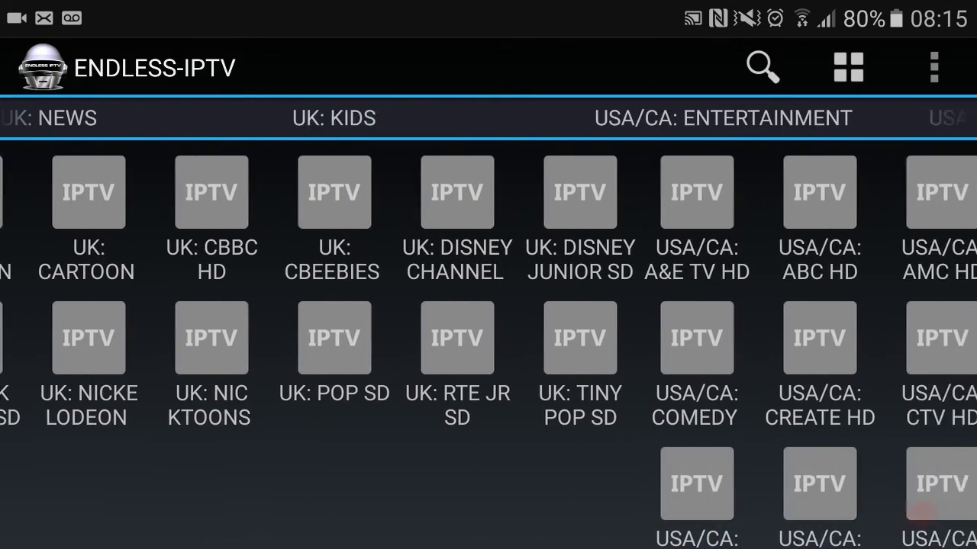